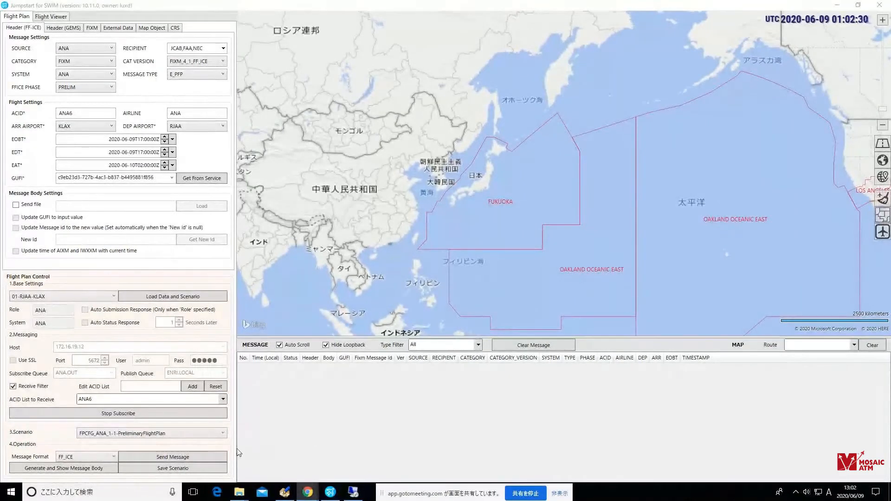
# - Send the ANA6 preliminary flight plan (E_PFP) message to JCAB and FAA
pyautogui.click(173, 456)
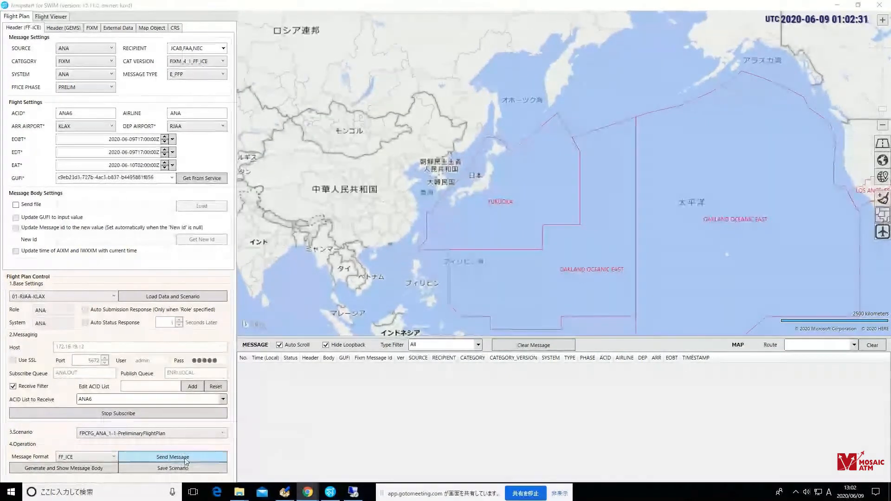
pyautogui.click(173, 457)
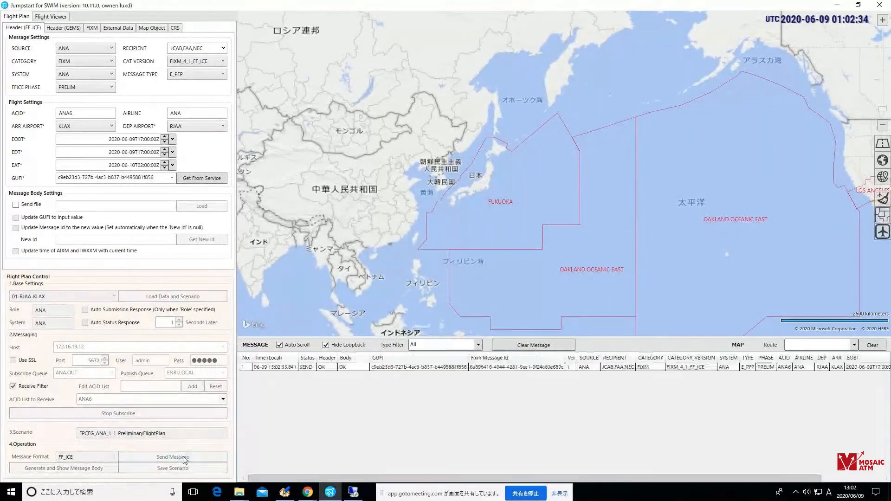
pyautogui.click(172, 457)
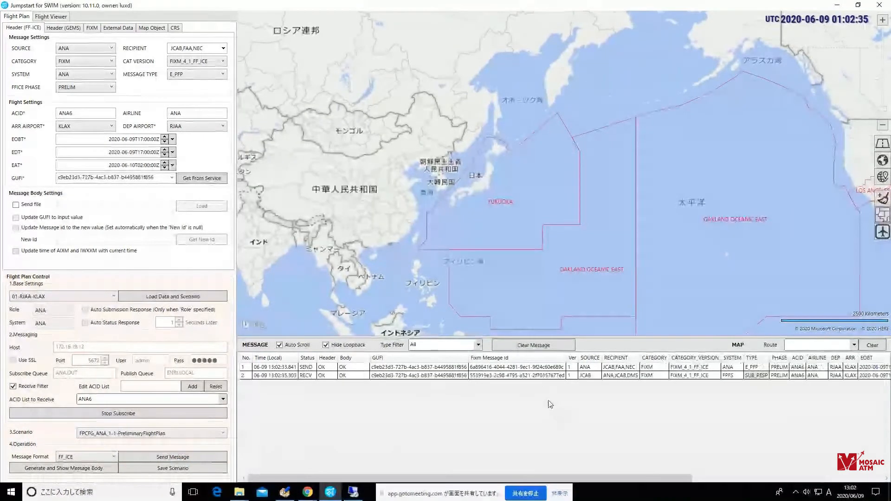
# - Show the sent E_PFP's RJAA–KLAX route on the map and its flight plan details
pyautogui.rightClick(537, 366)
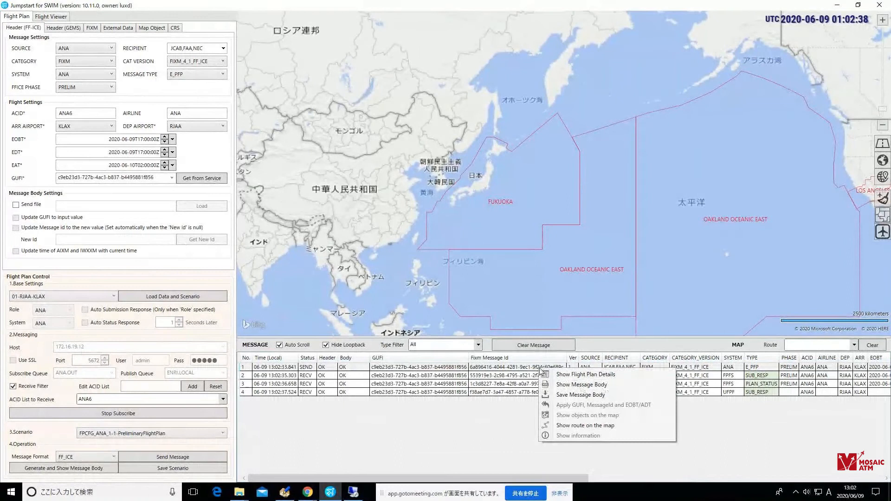
pyautogui.moveTo(580, 425)
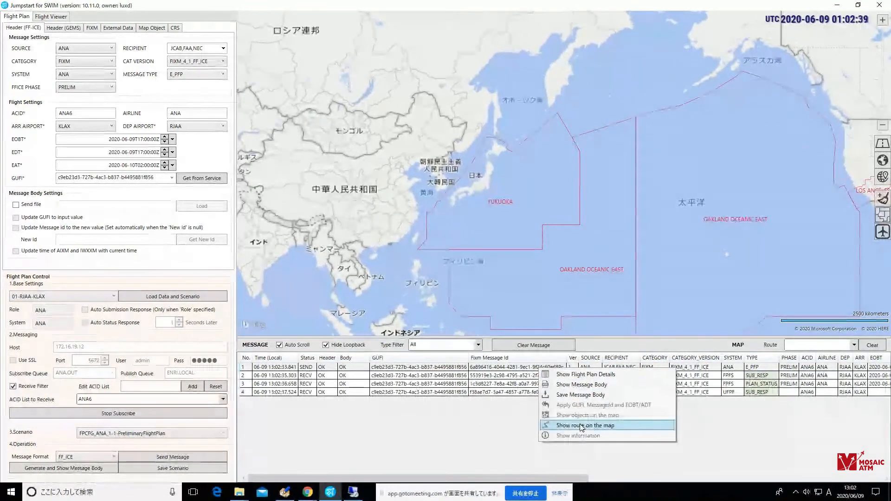
pyautogui.click(584, 425)
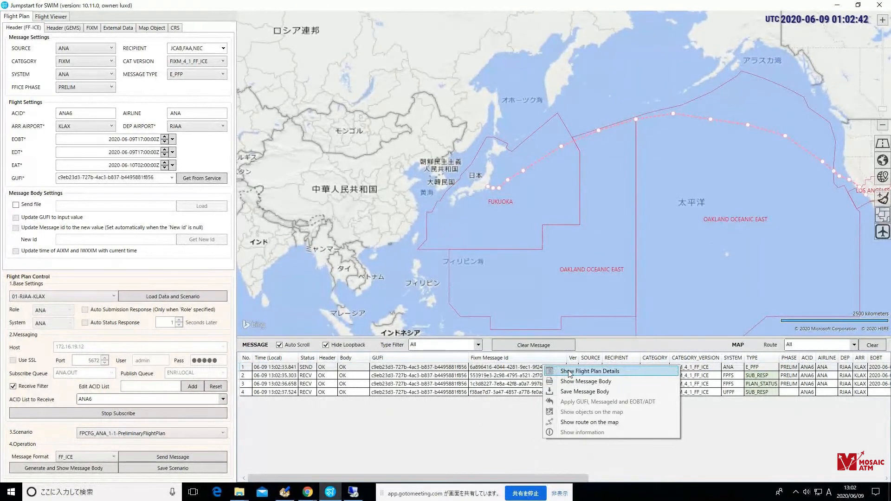
pyautogui.click(591, 372)
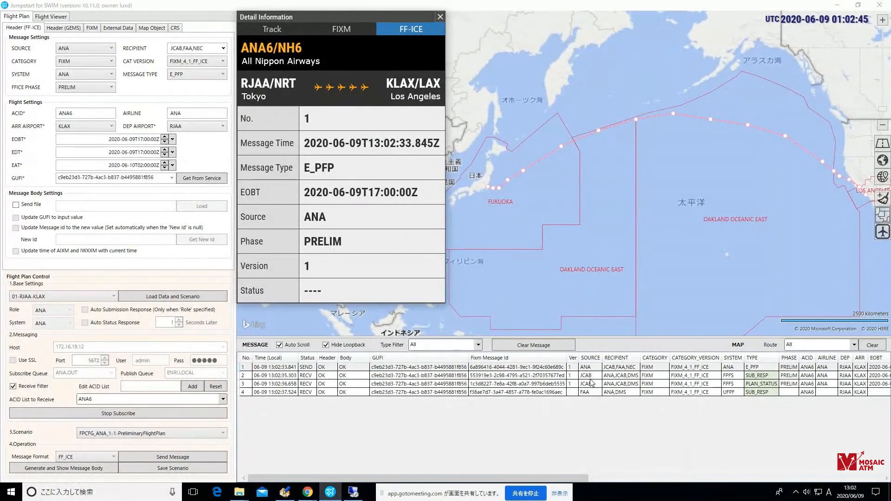
pyautogui.moveTo(592, 371)
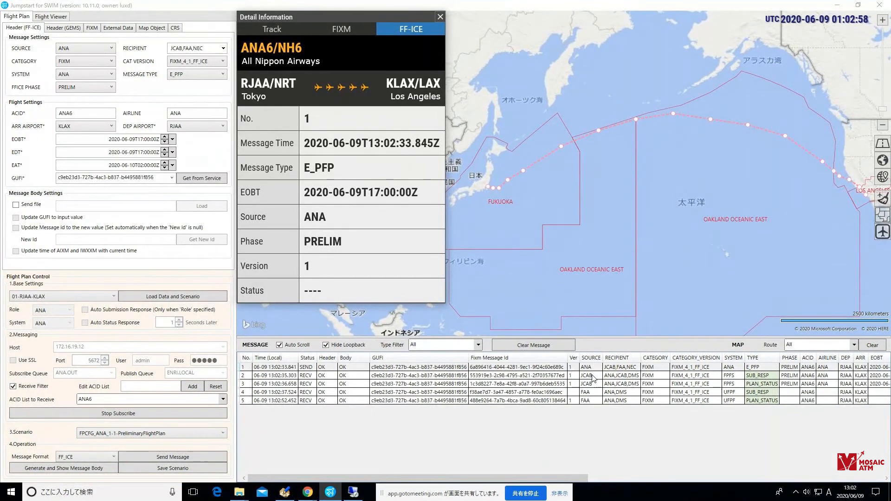
# - Show details of message 2, JCAB's acknowledged SUB_RESP for ANA6
pyautogui.click(590, 375)
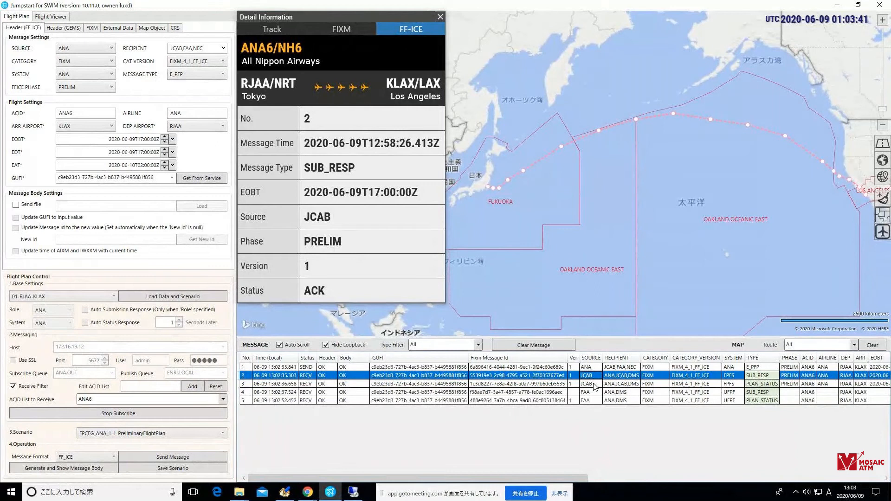
# - Show details of FAA's SUB_RESP (row 4) and its CONCUR PLAN_STATUS (row 5)
pyautogui.click(594, 384)
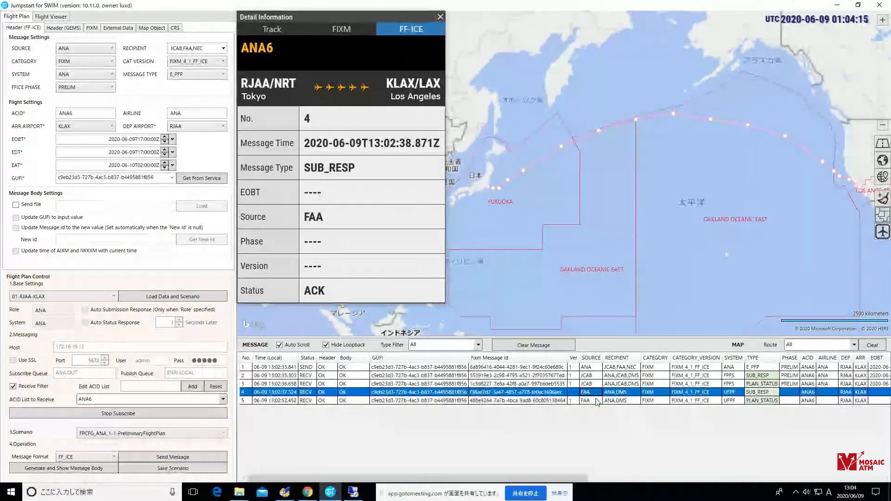
pyautogui.click(596, 401)
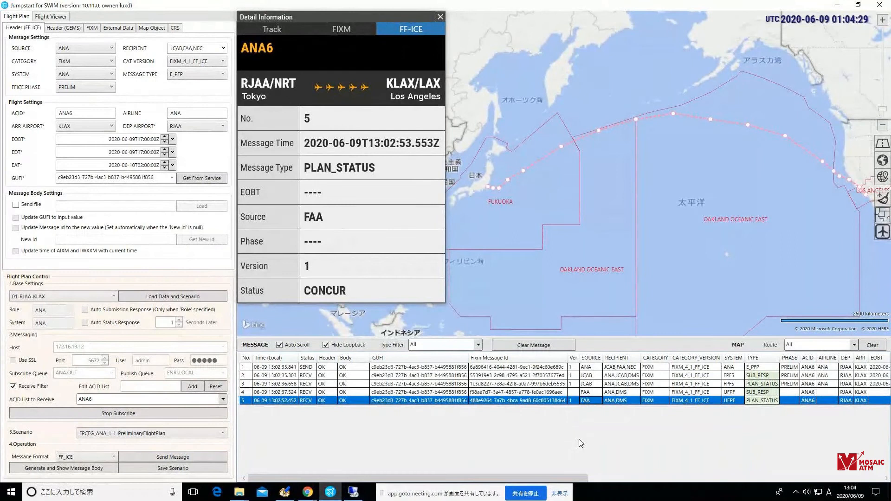
pyautogui.moveTo(575, 444)
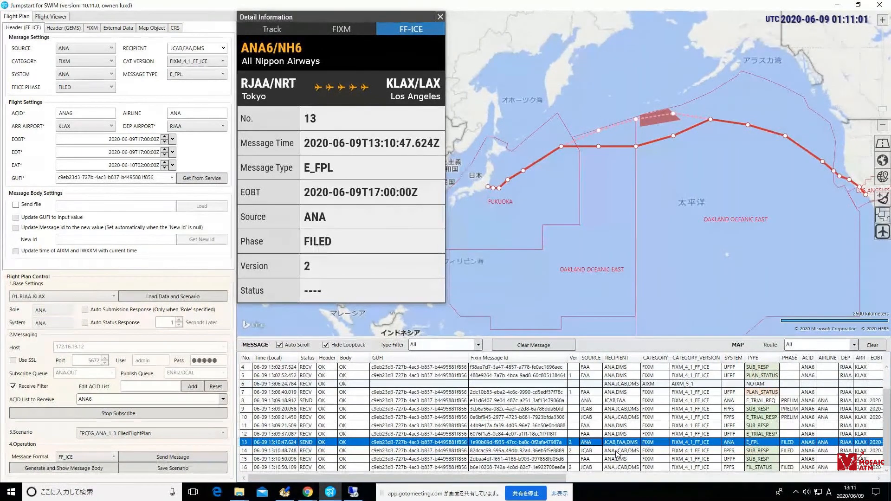
# - Select the sent E_FPL row to show its details and red route
pyautogui.click(616, 451)
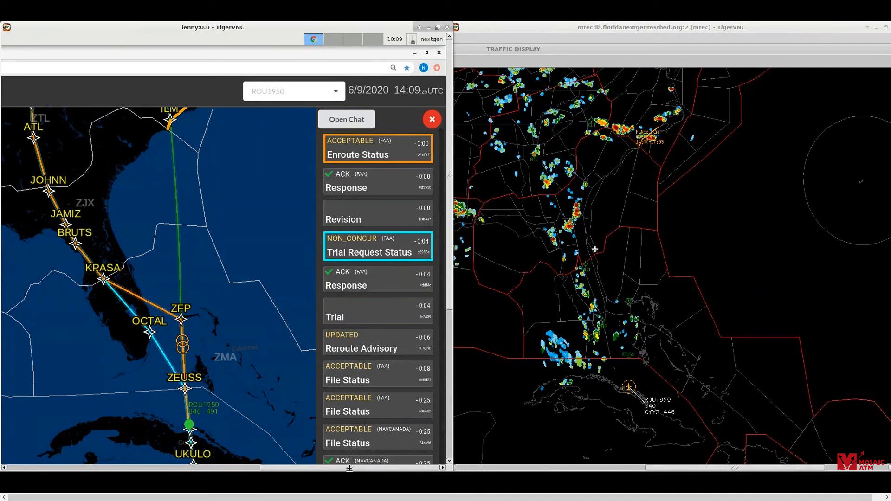
# - Show the actions menu for aircraft ROU1950 on the traffic display
pyautogui.rightClick(627, 386)
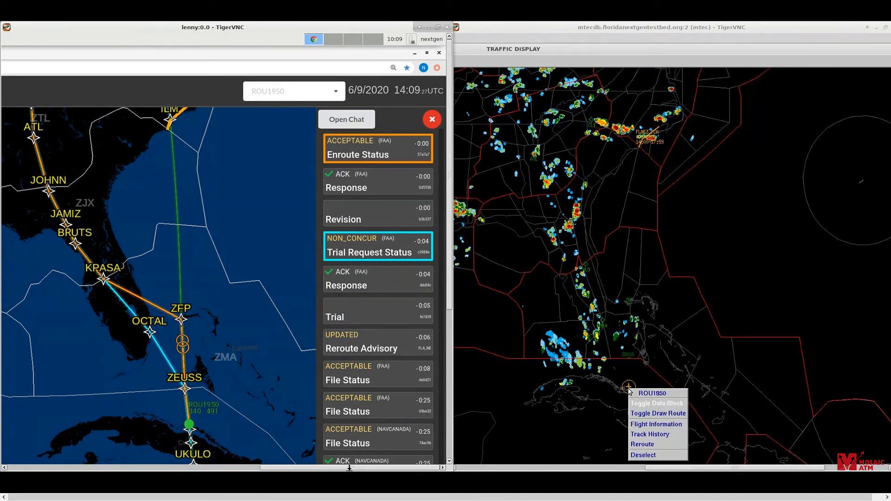